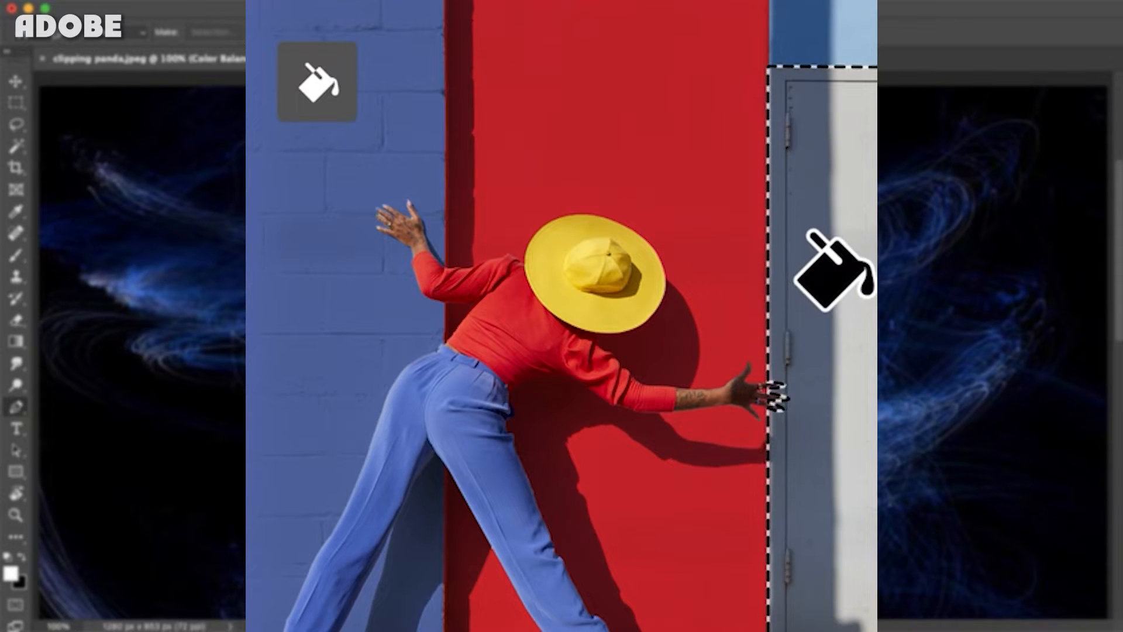
{"action": "left_click", "coordinate": [830, 269]}
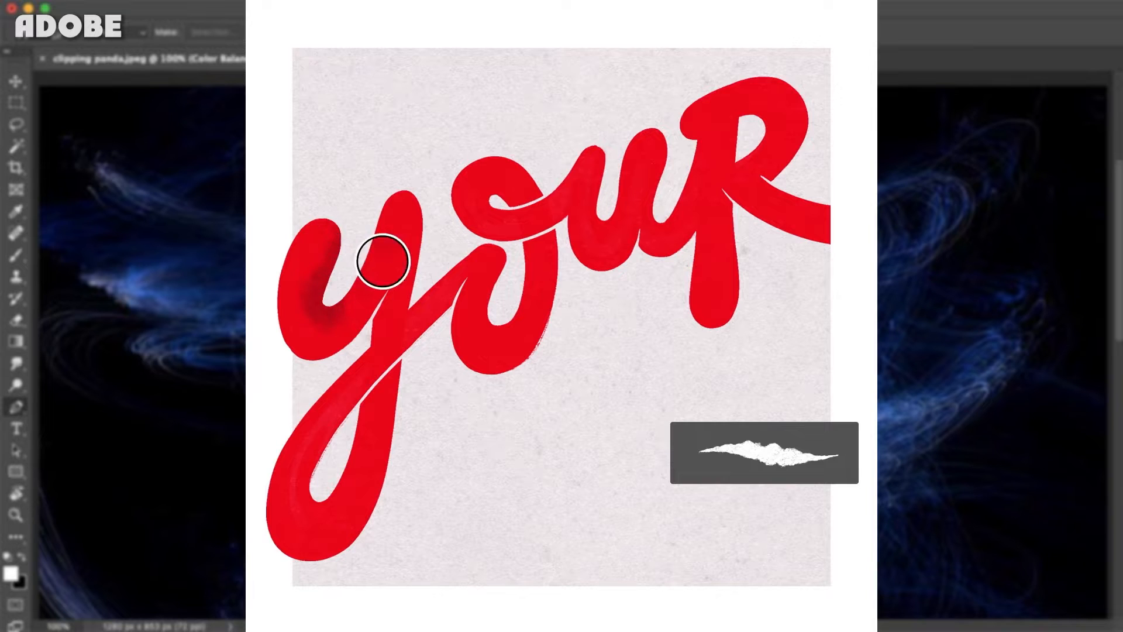
{"action": "left_click_drag", "start_coordinate": [382, 262], "coordinate": [502, 170]}
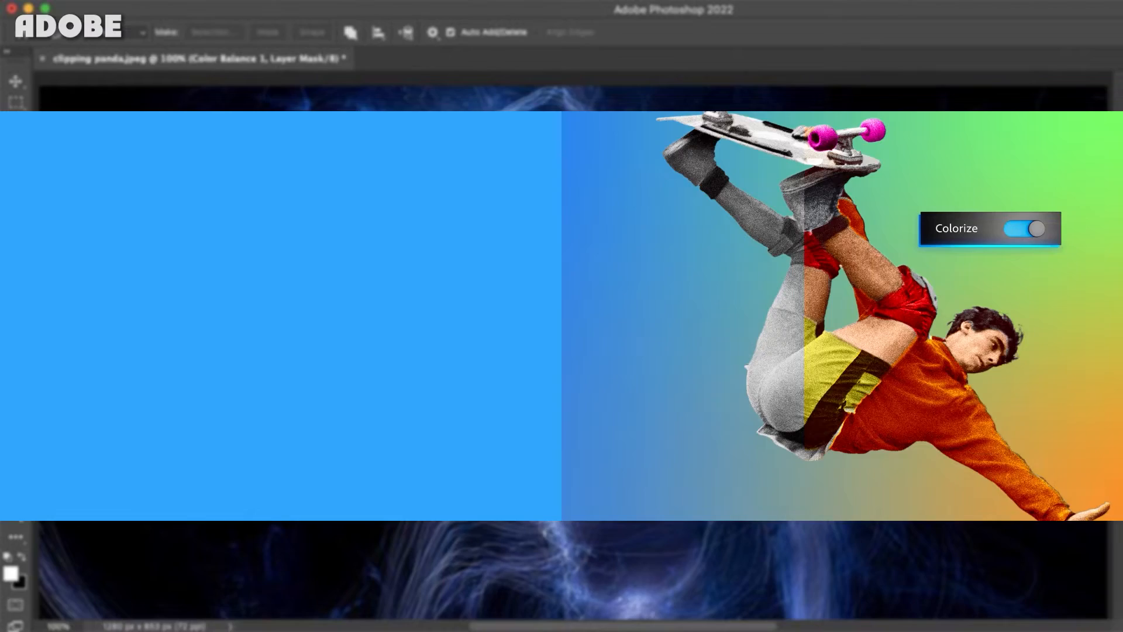
{"action": "left_click", "coordinate": [1025, 229]}
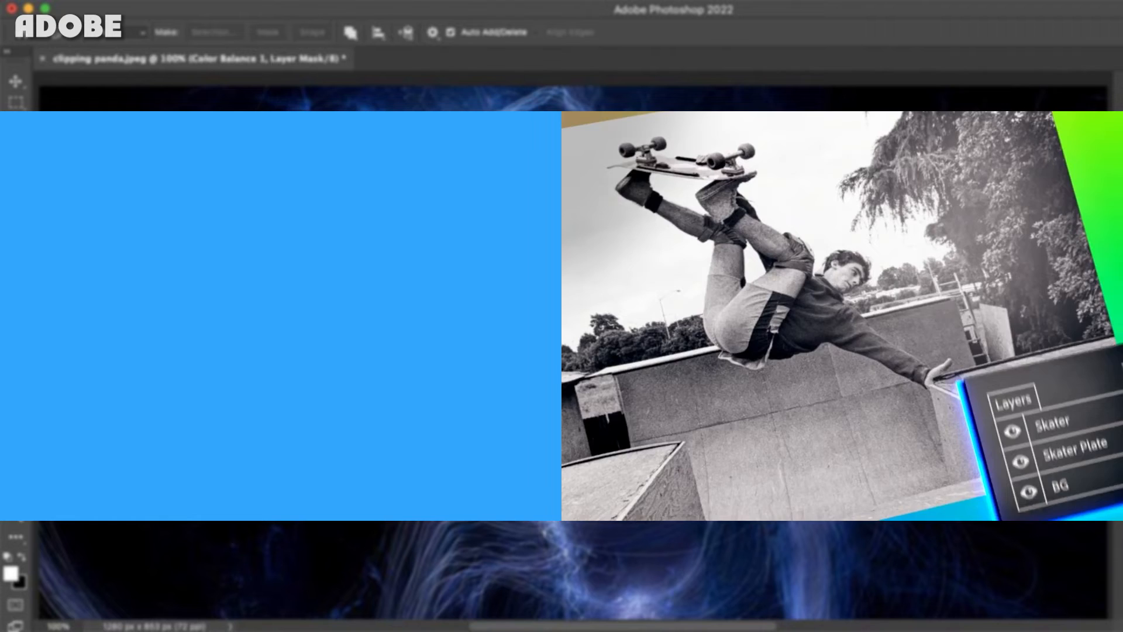